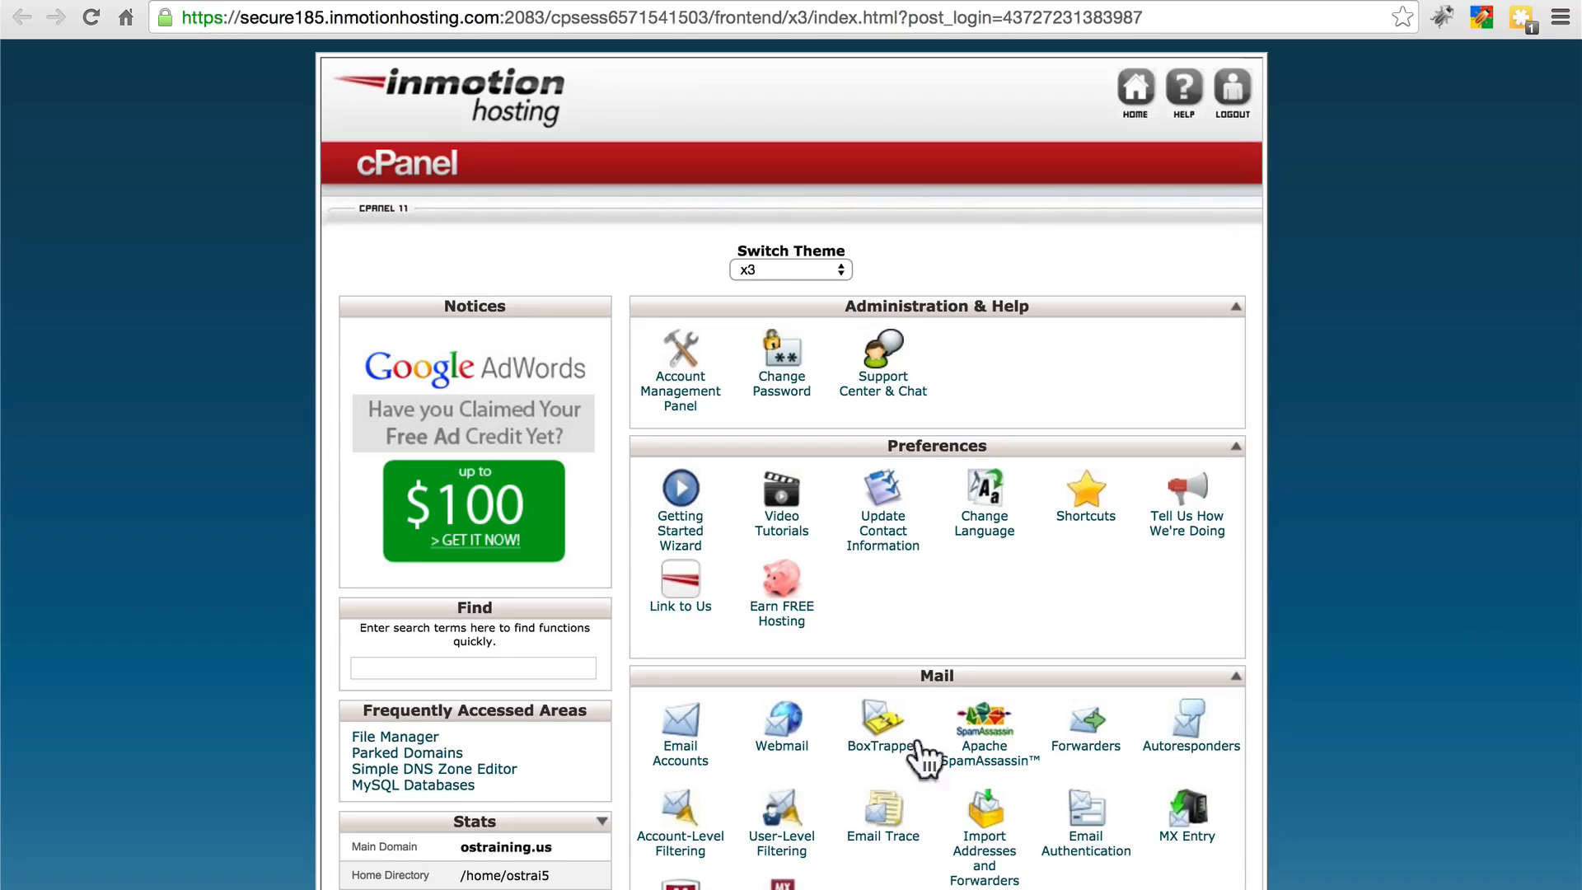
mouse_move(151, 451)
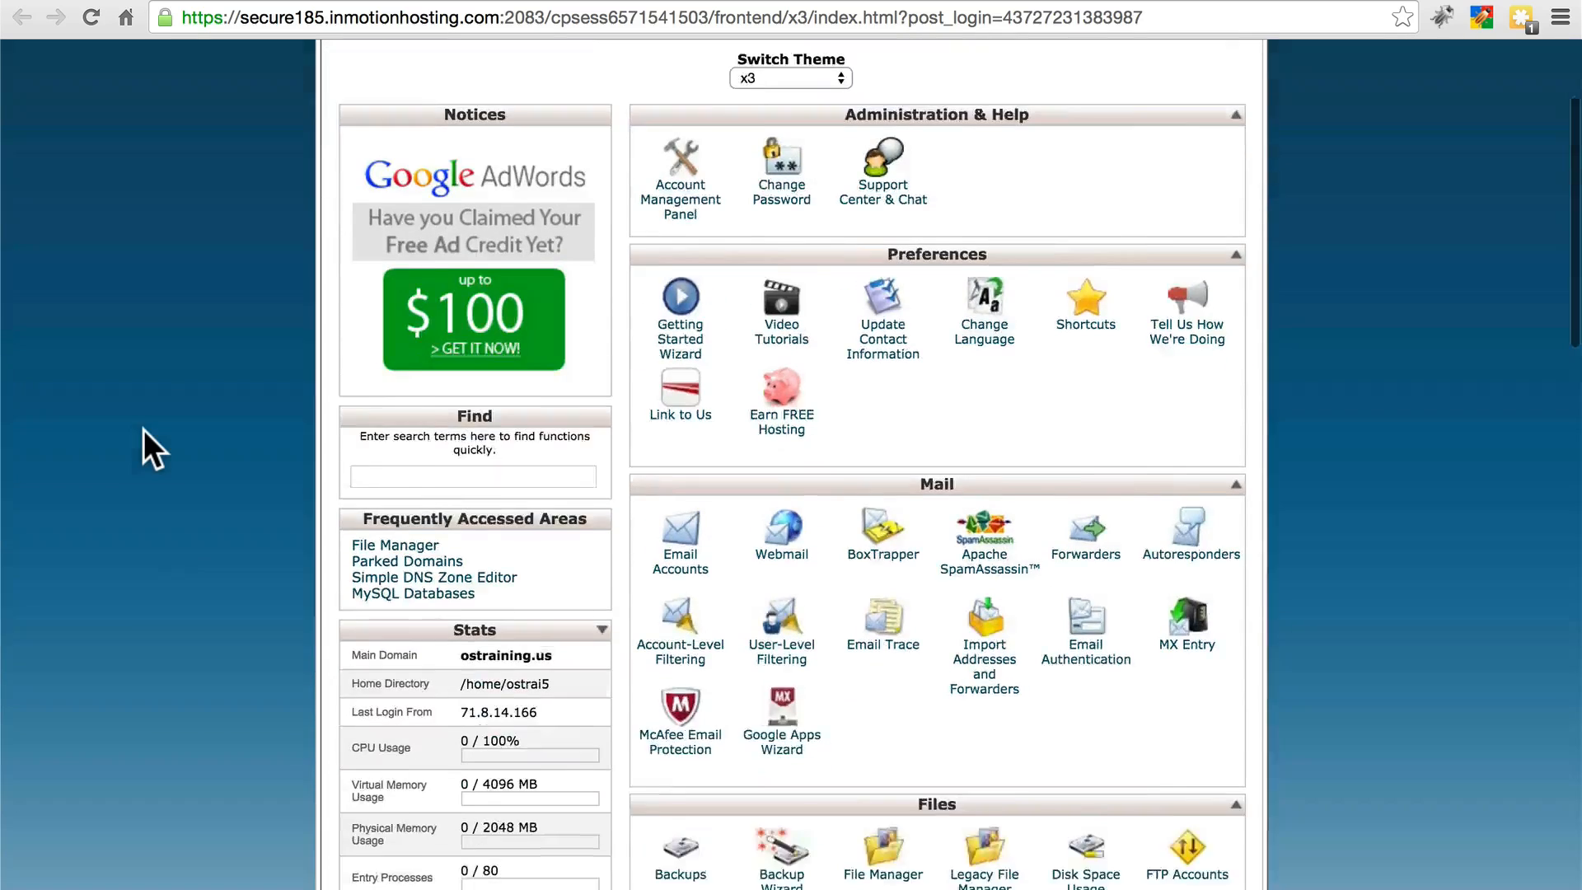
Switch to drupal.org and go to the Download & Extend section
scroll("down", 3)
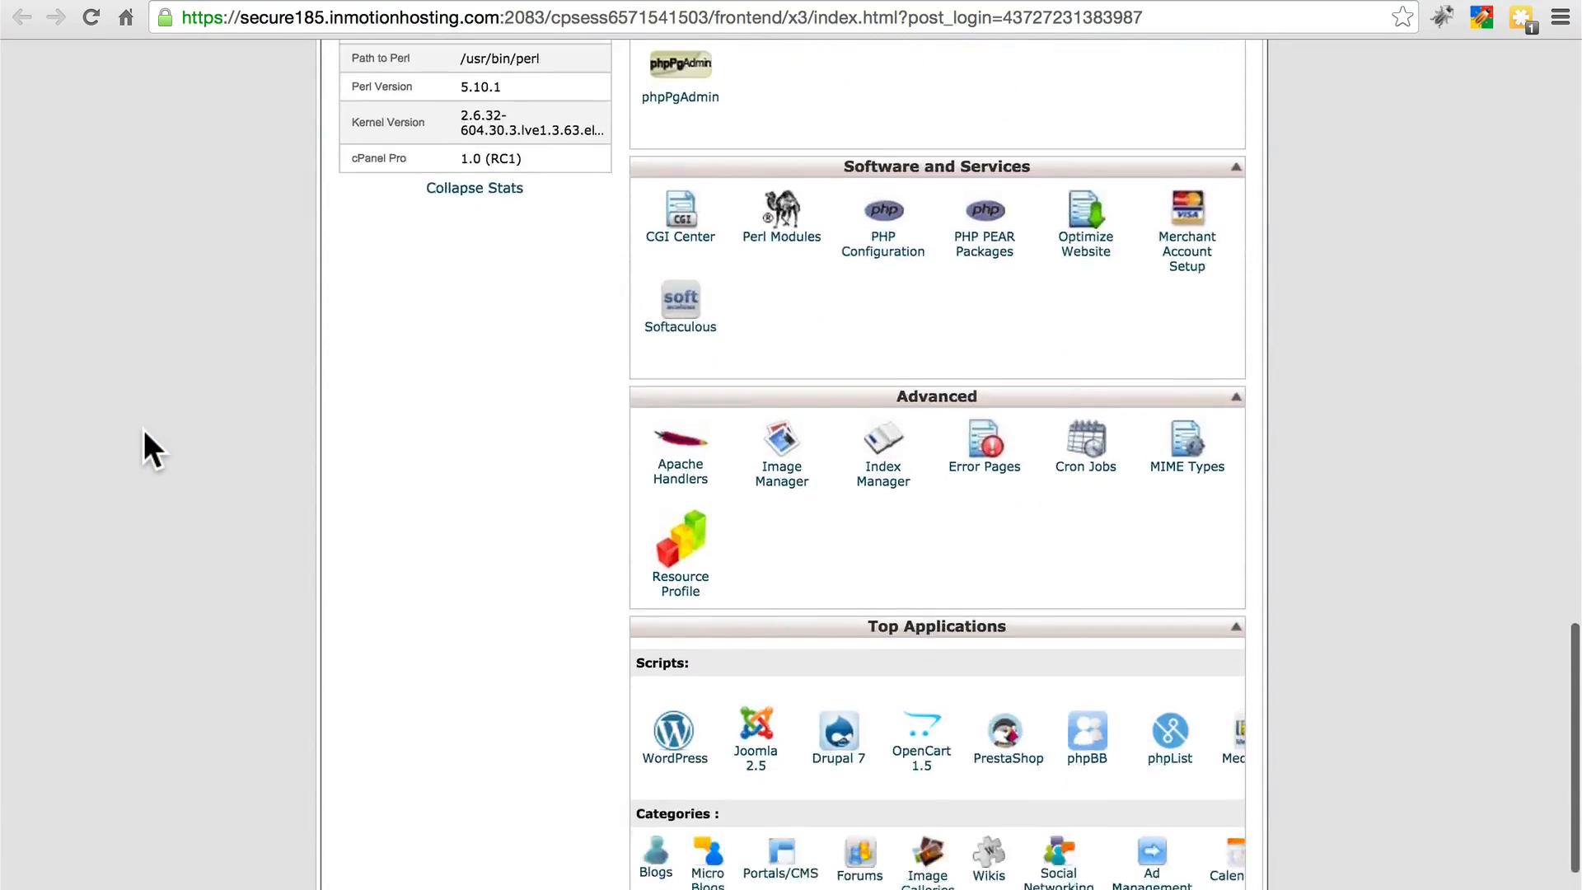
scroll("down", 3)
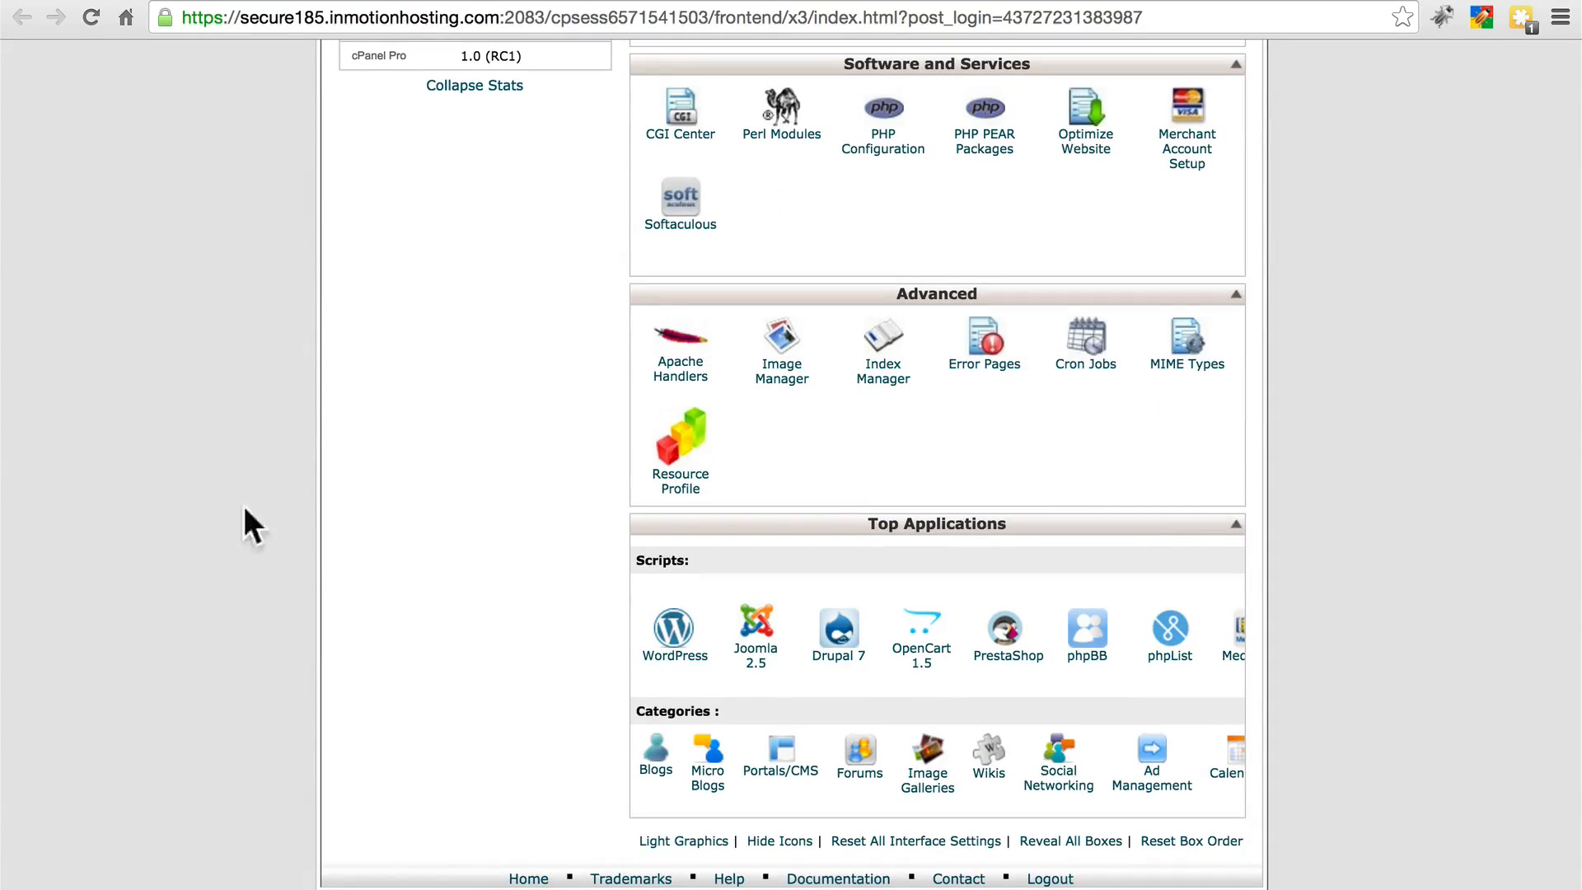
mouse_move(504, 630)
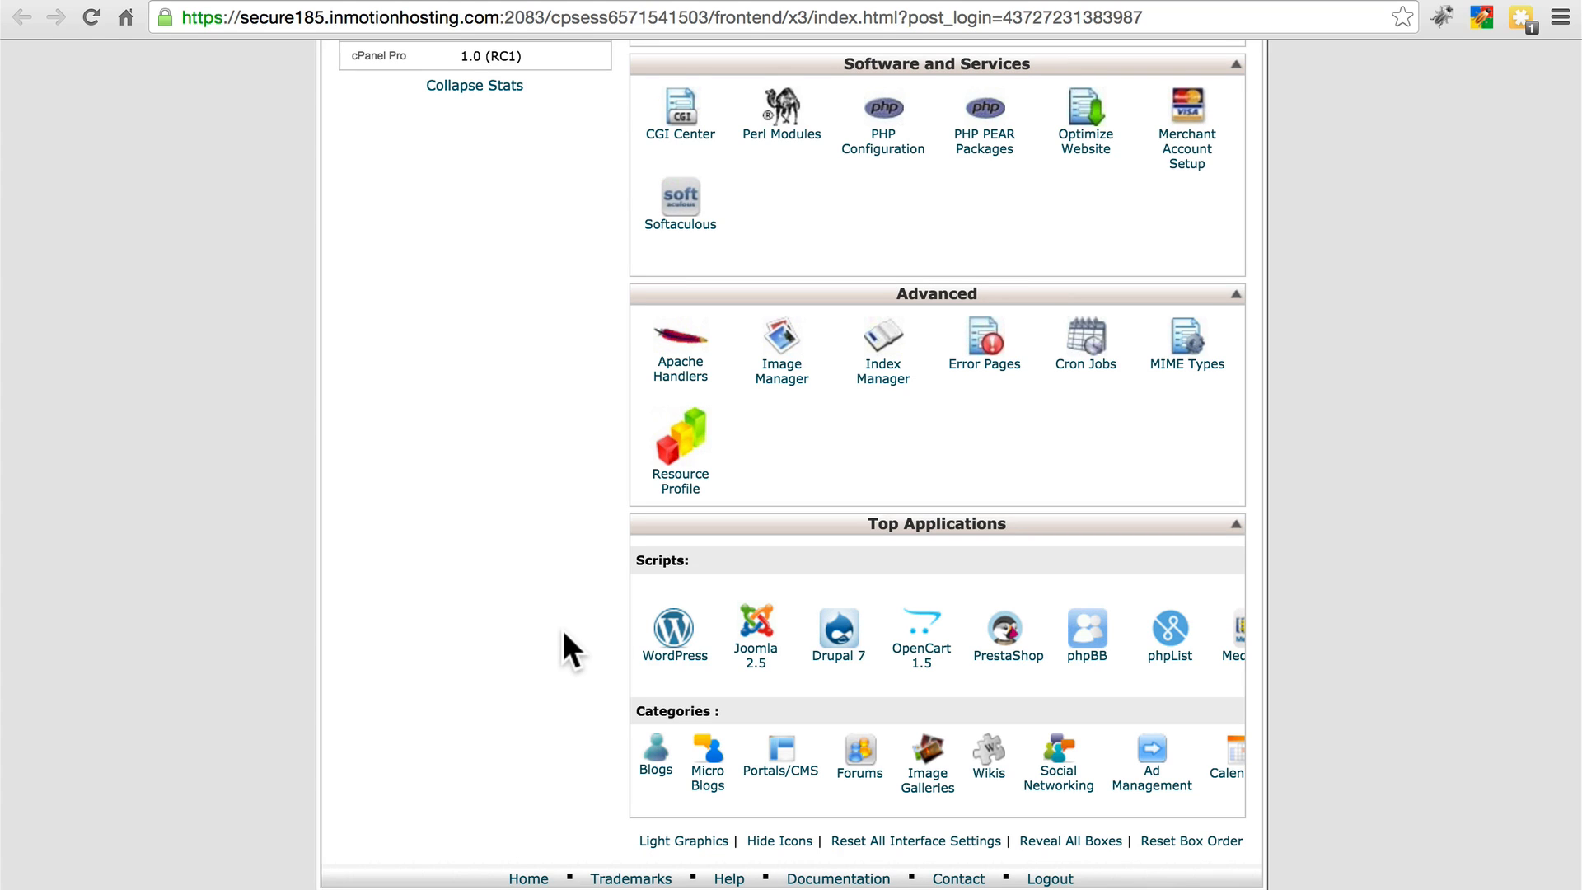
left_click(836, 627)
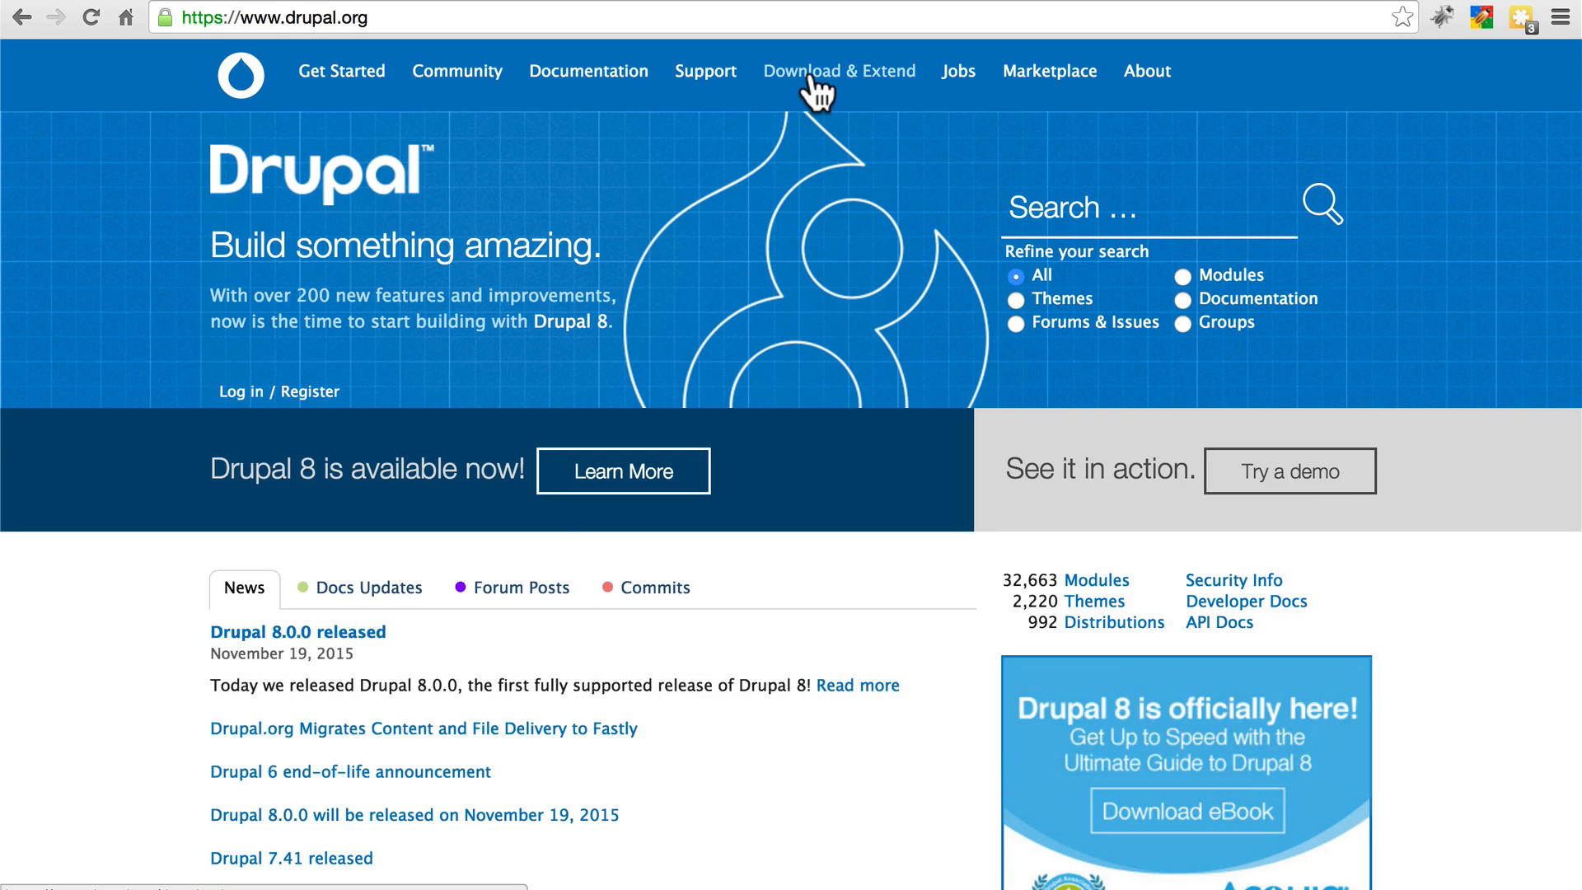
left_click(839, 71)
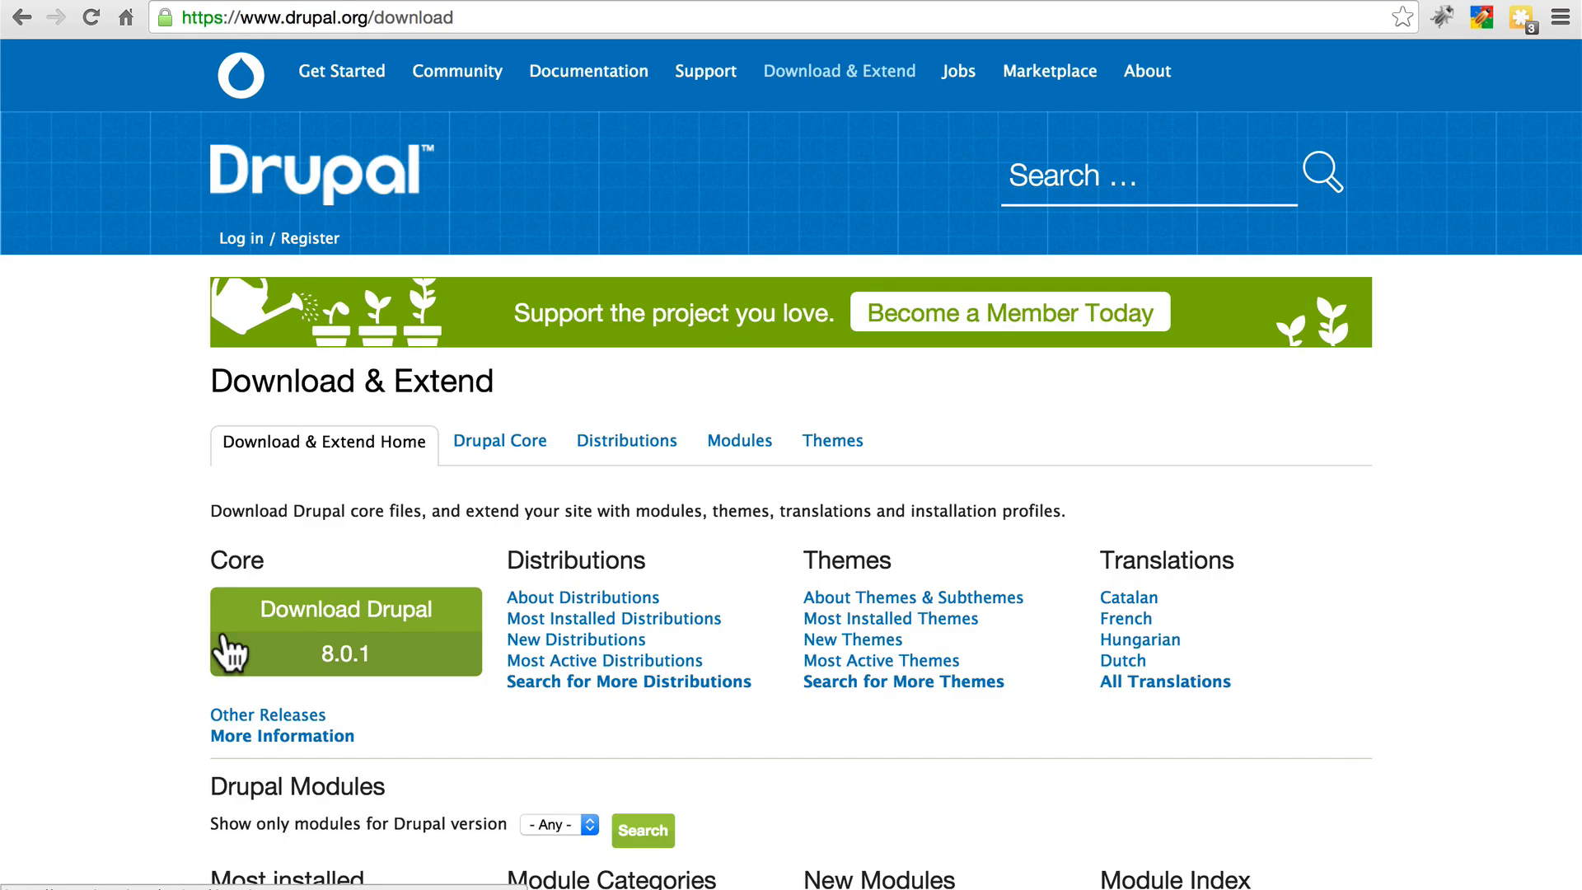
mouse_move(152, 641)
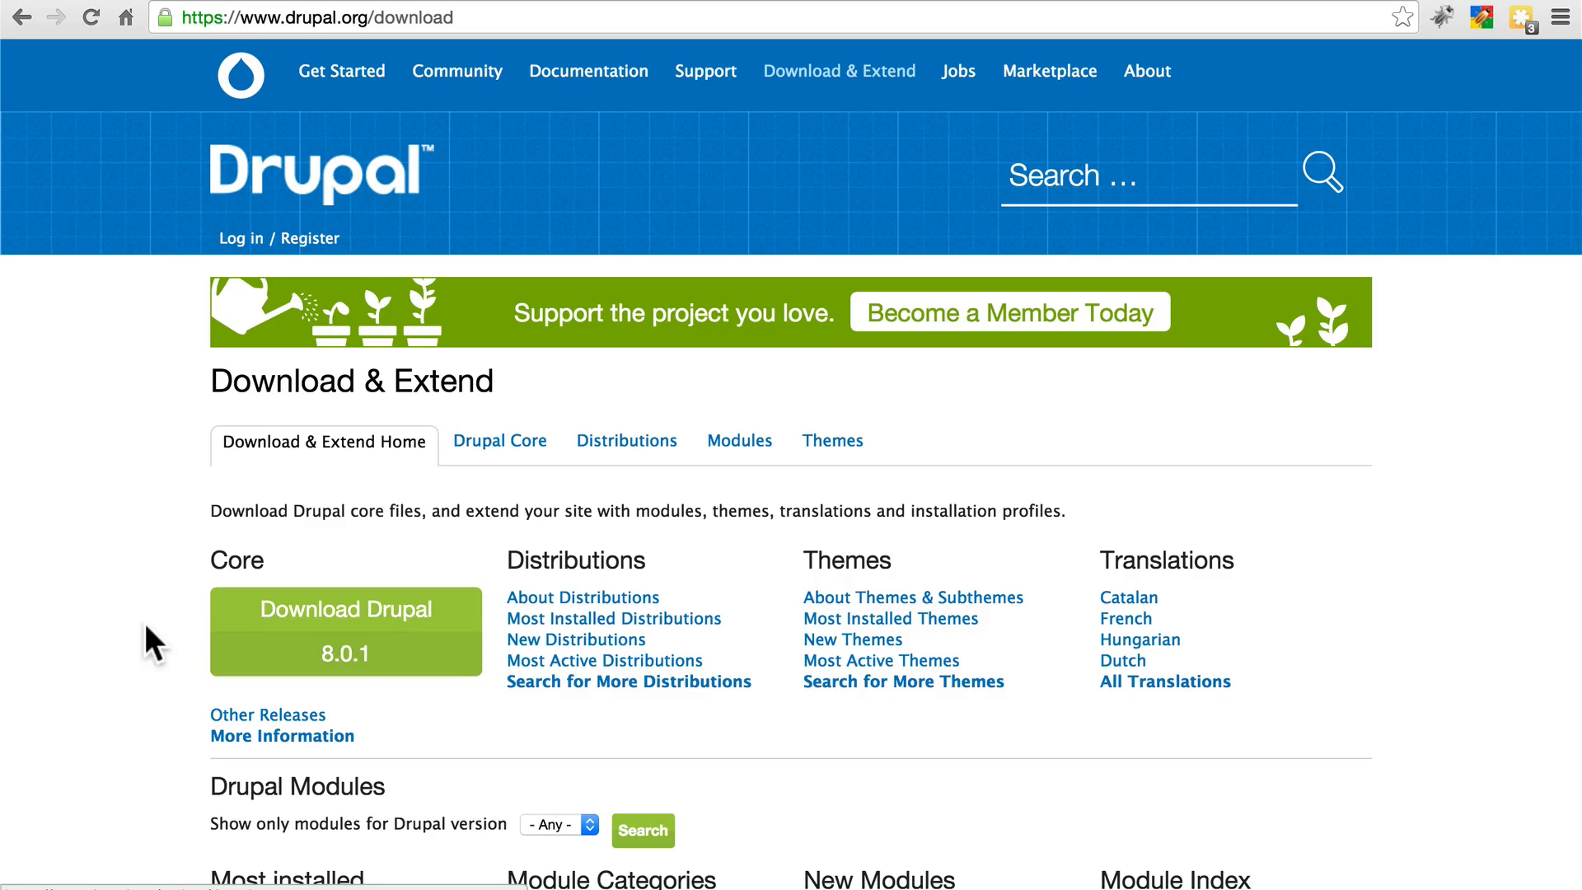
mouse_move(266, 633)
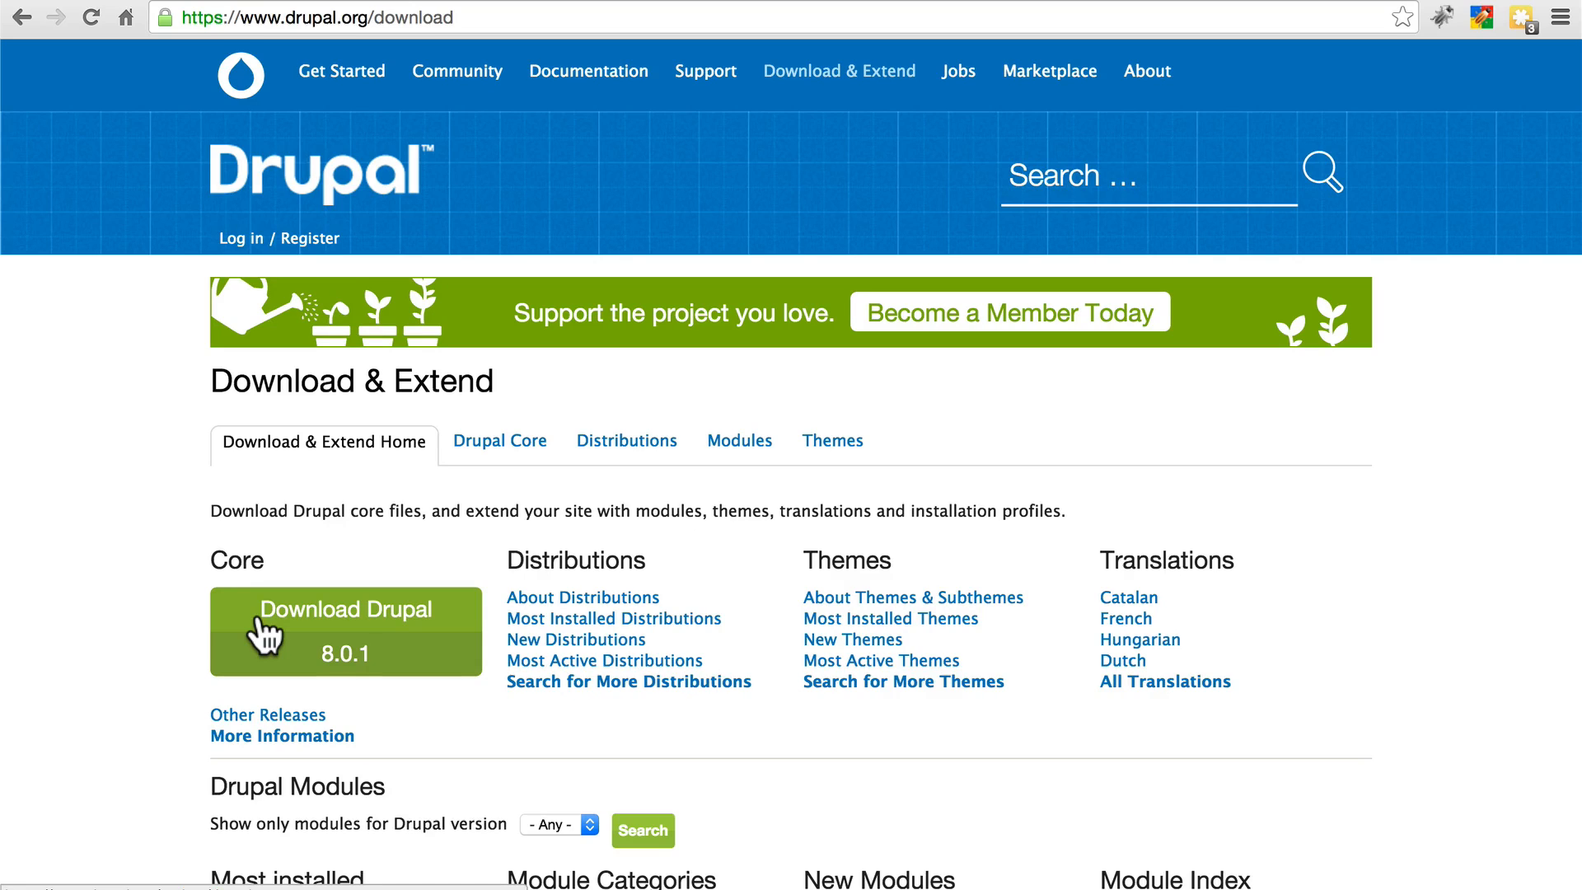
mouse_move(318, 657)
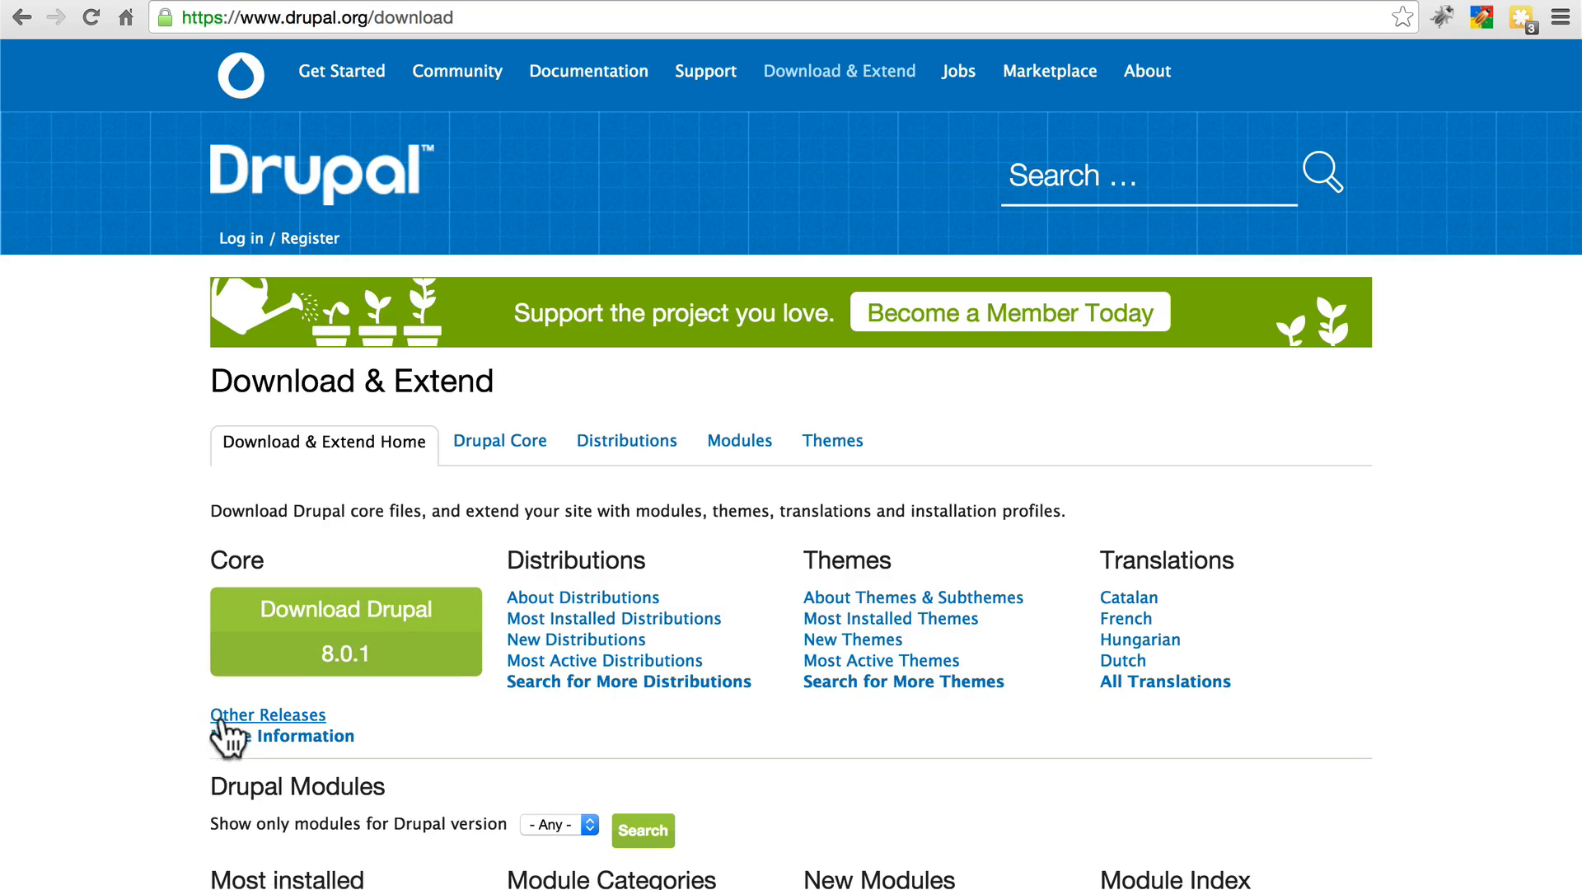
left_click(266, 714)
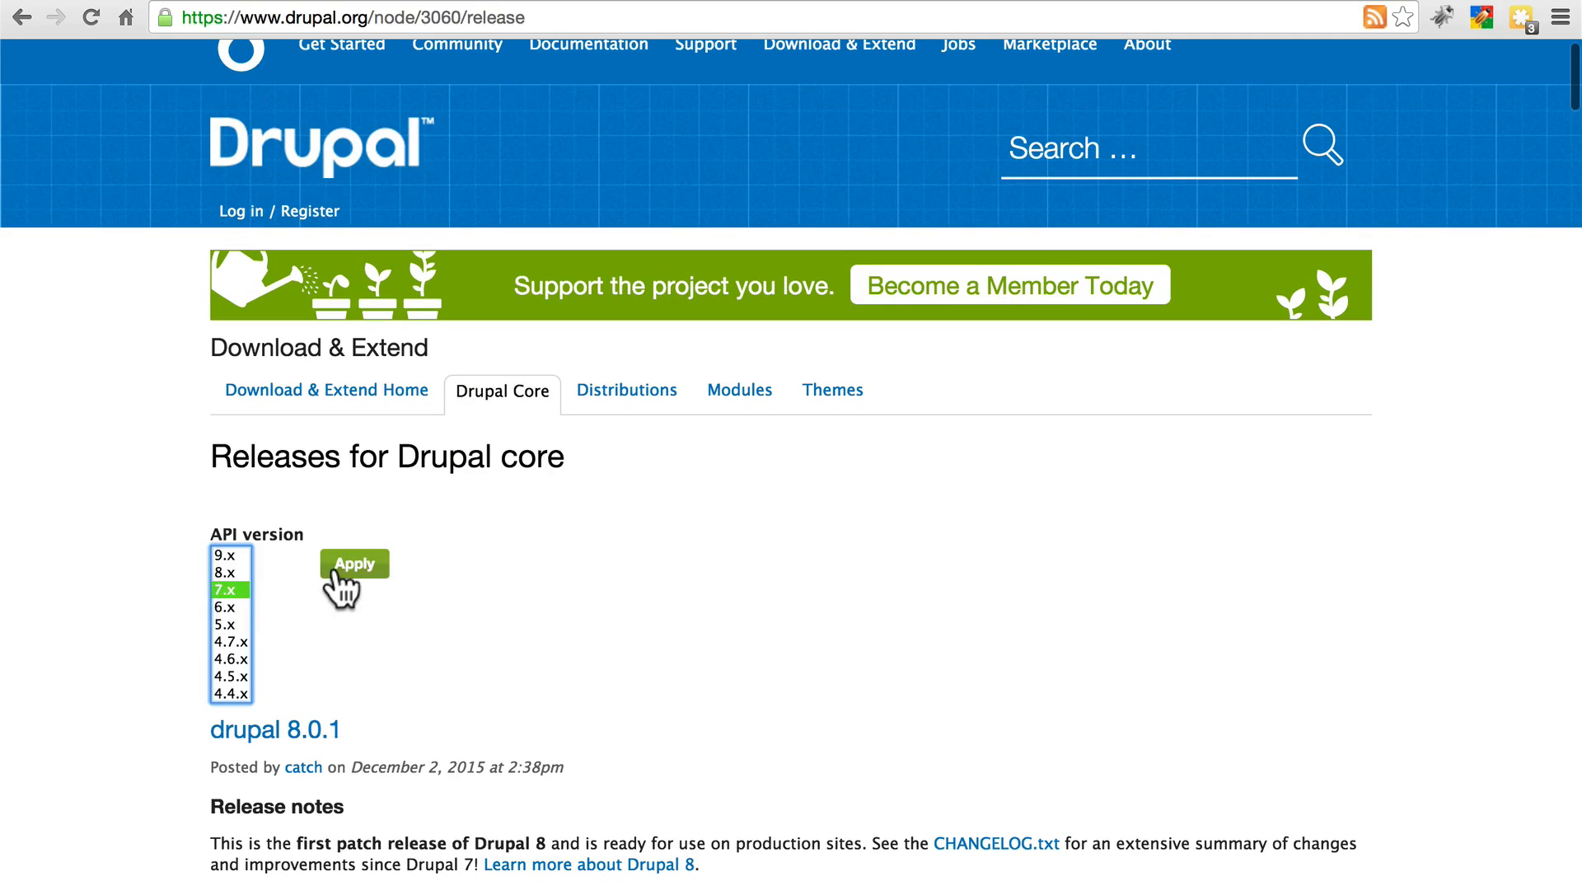
left_click(353, 562)
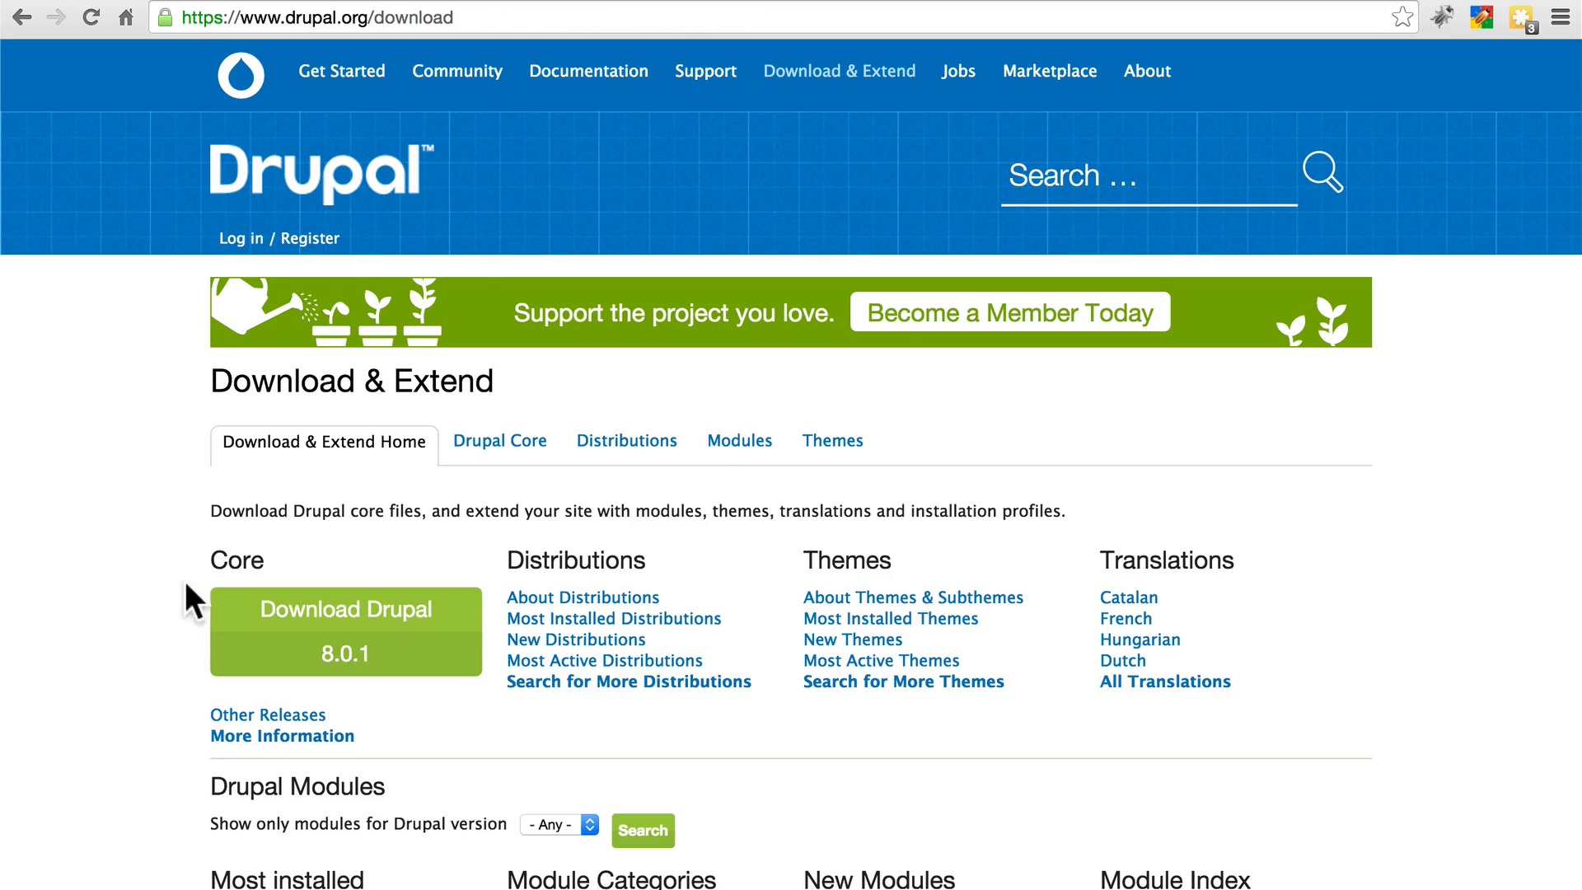
mouse_move(257, 636)
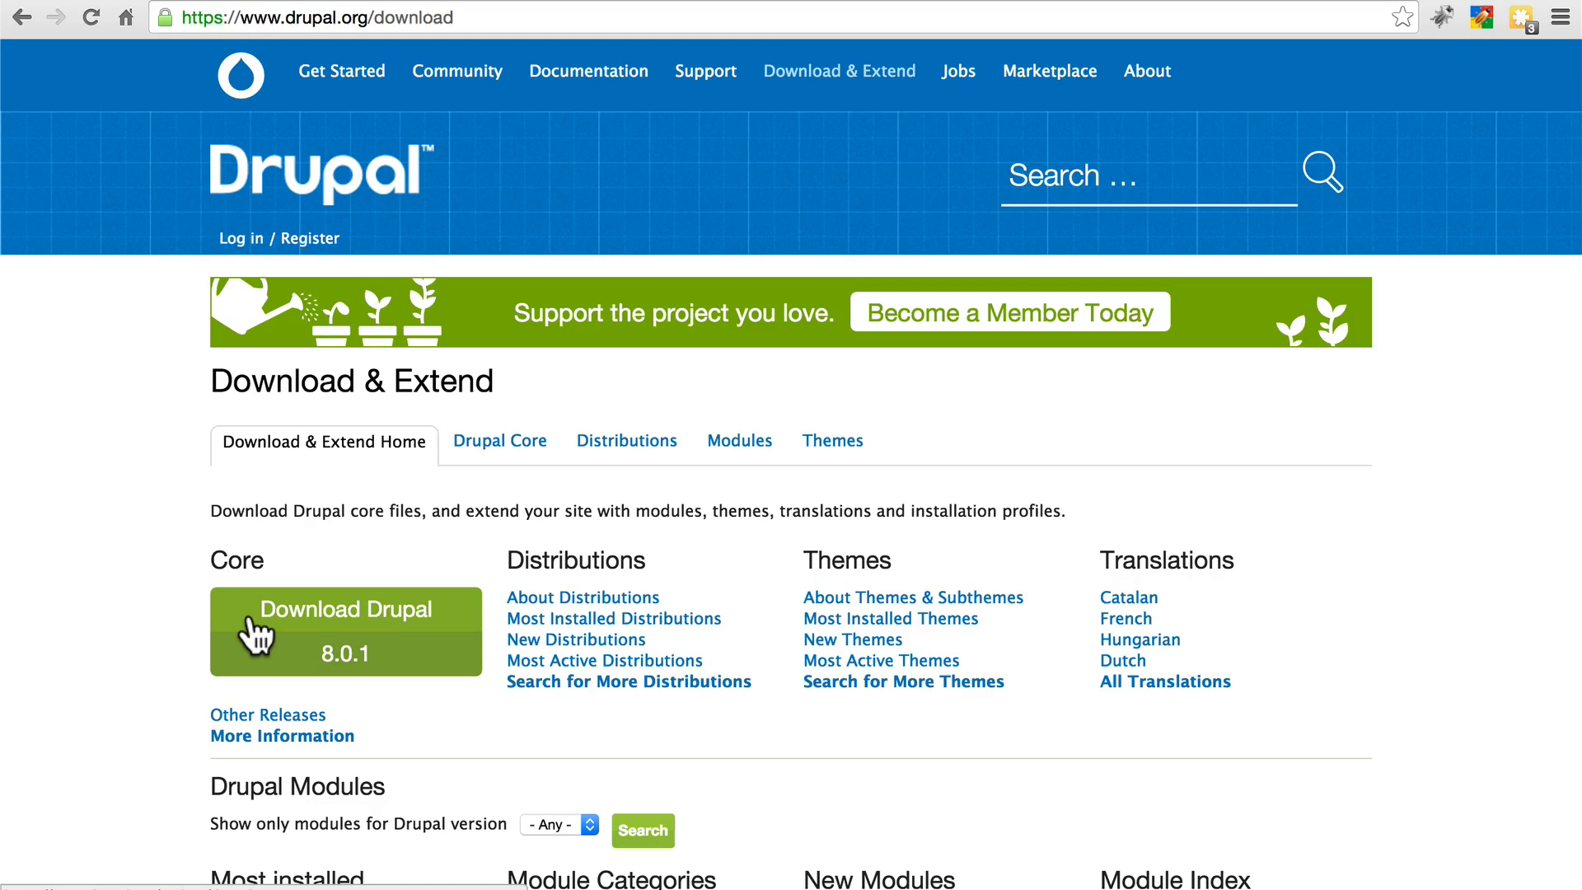
mouse_move(411, 642)
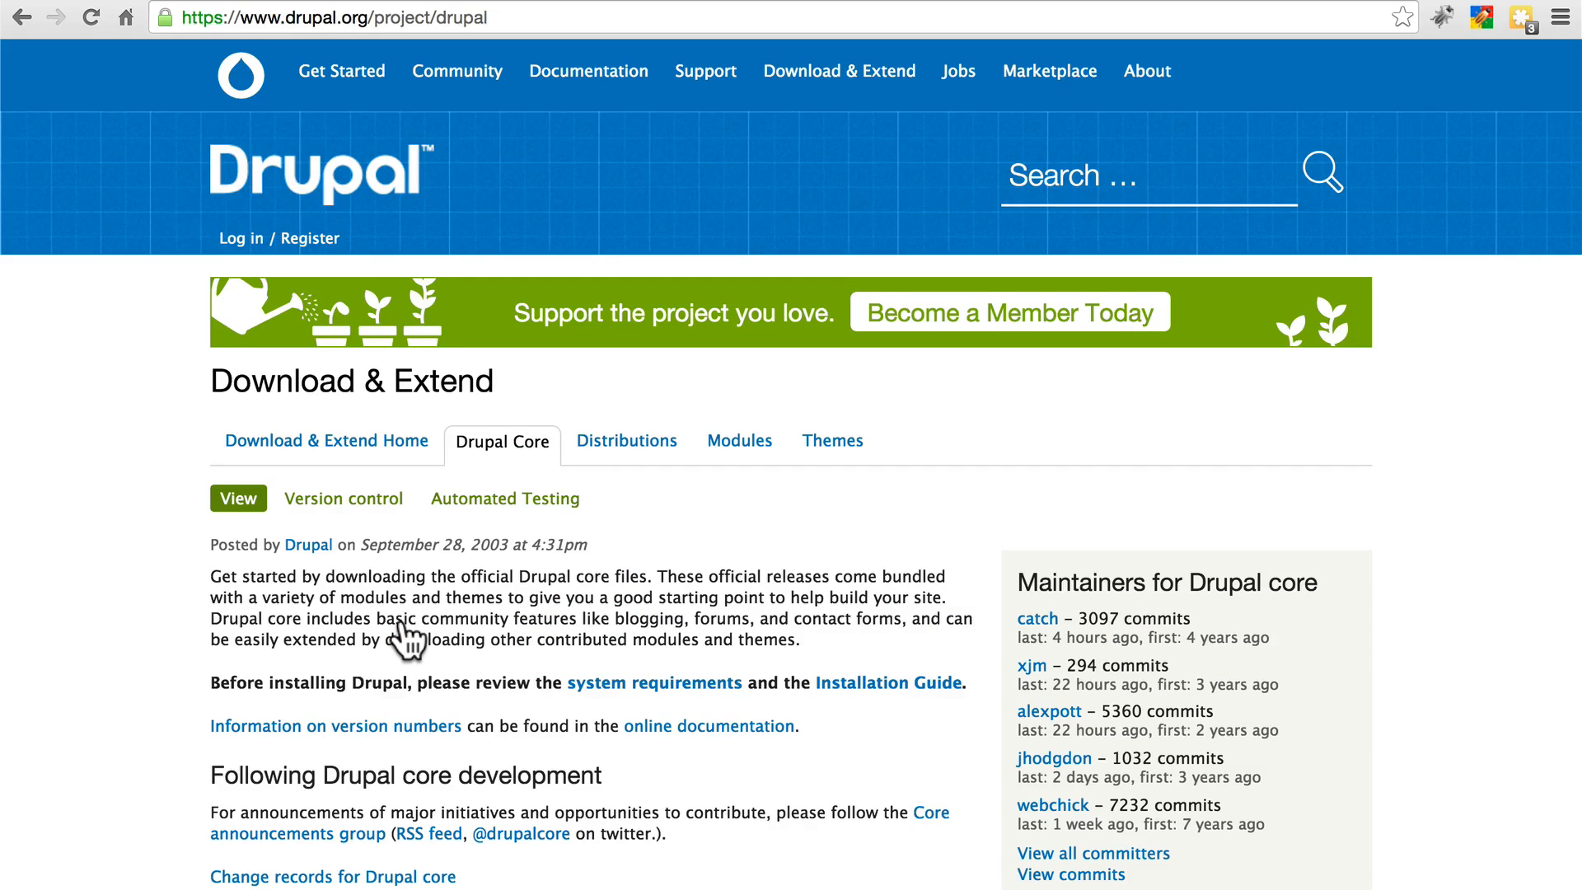
Open the Drupal core 8.0.1 release and save drupal-8.0.1.tar.gz to the Desktop
scroll("down", 3)
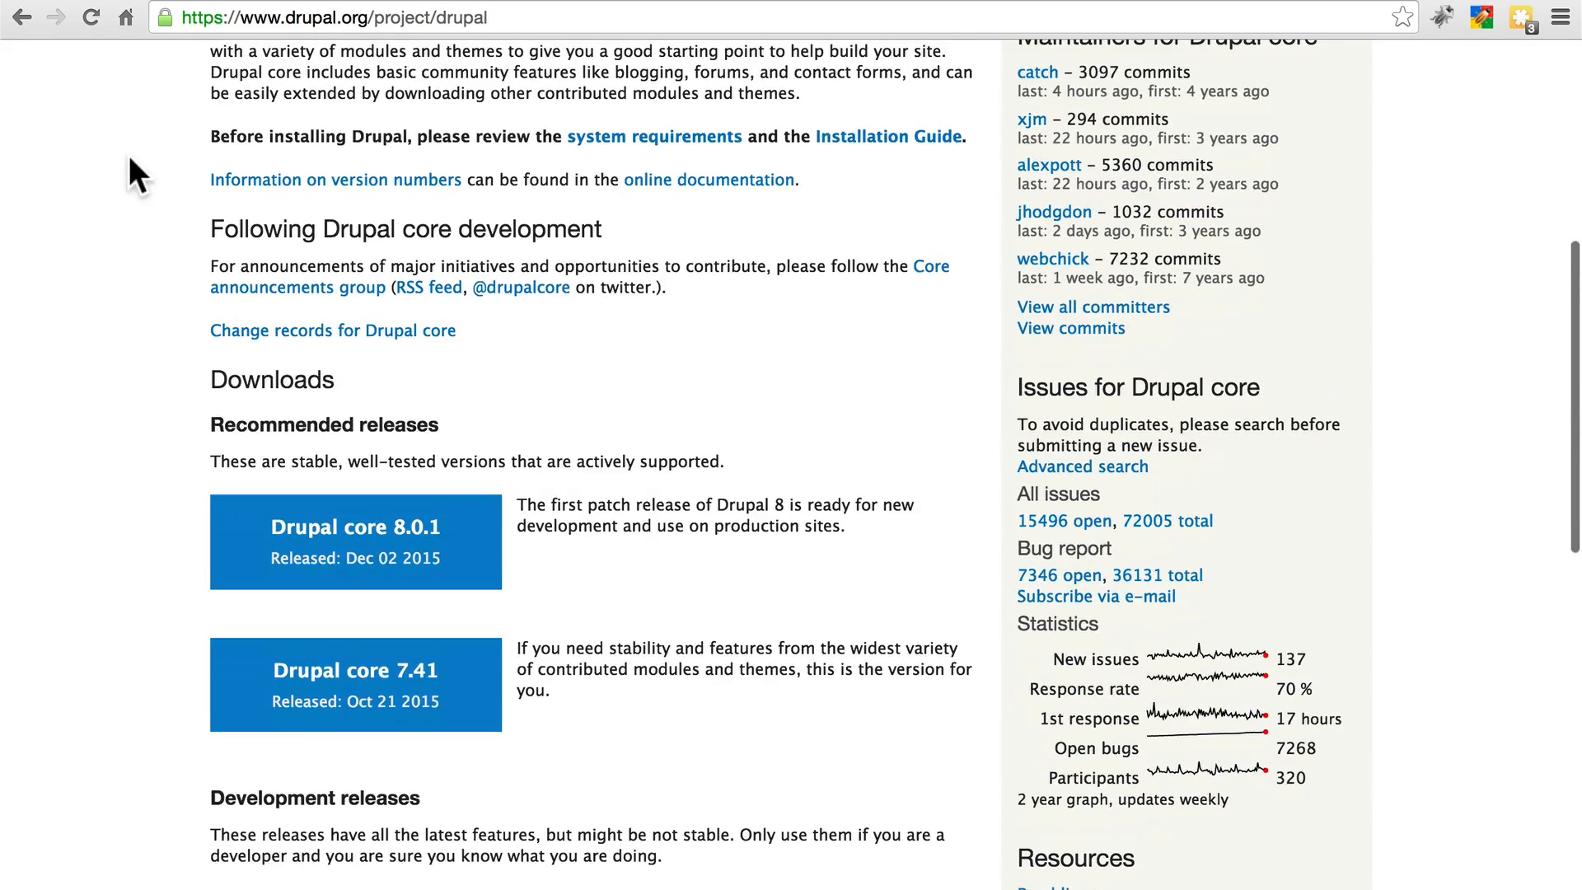
scroll("down", 3)
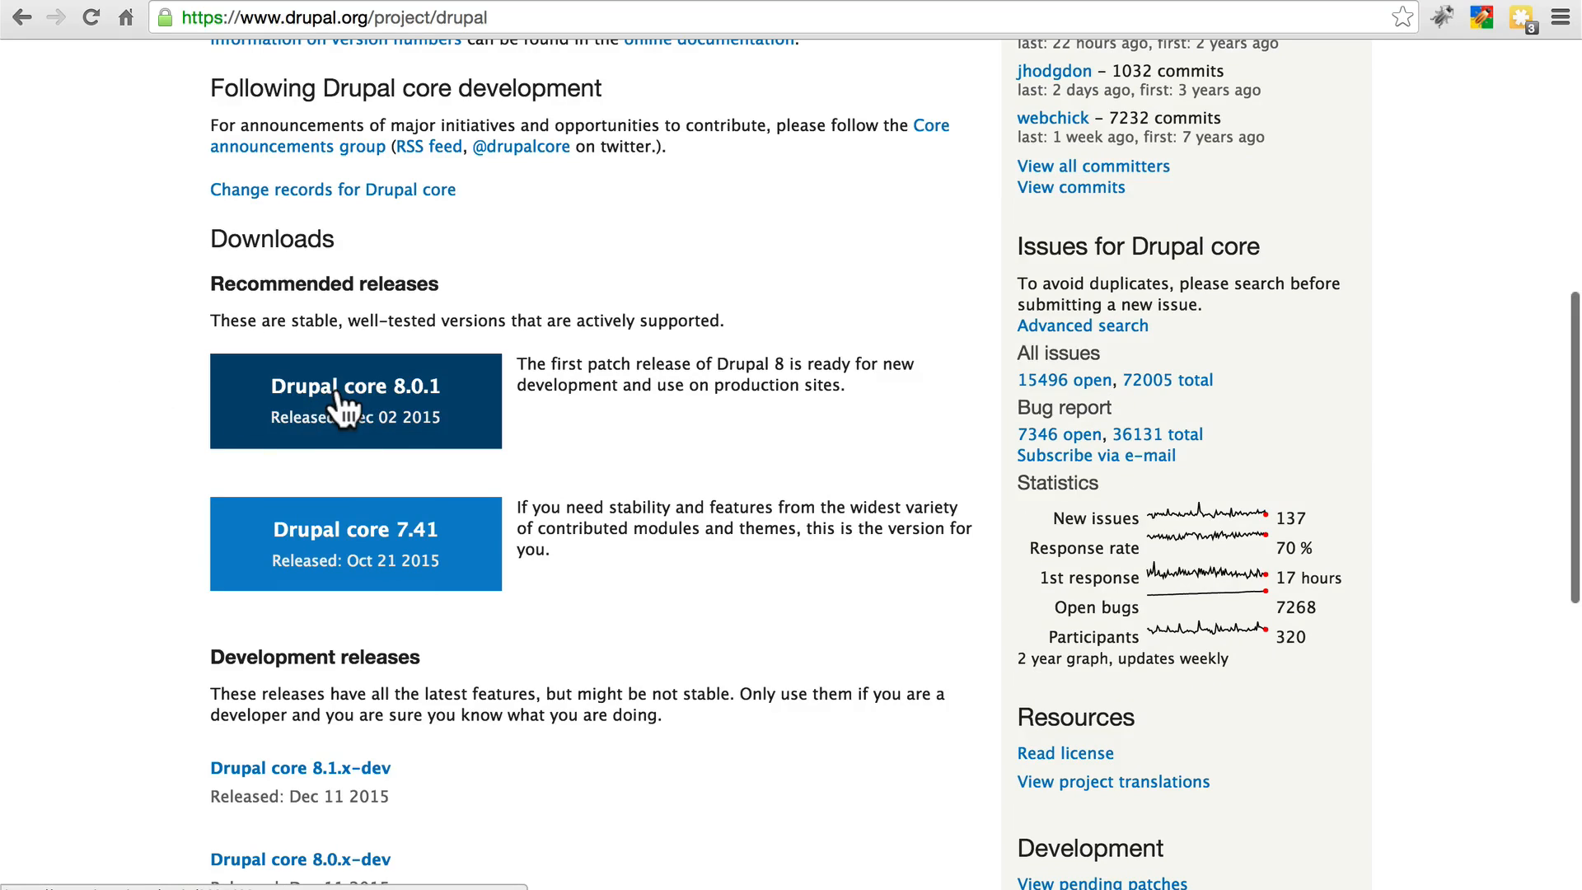
left_click(354, 399)
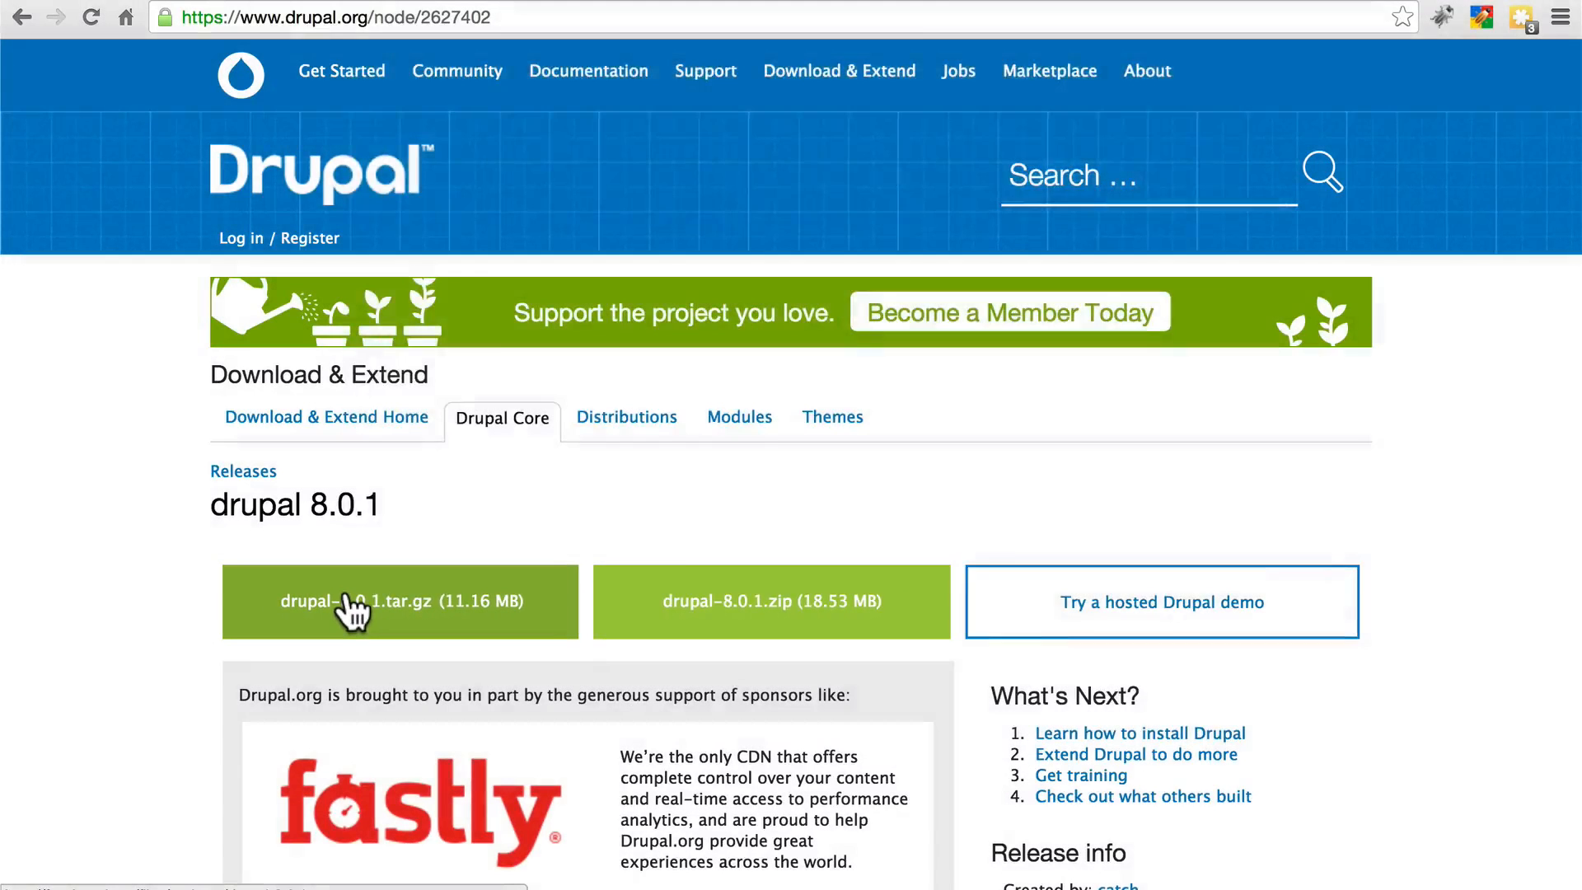
left_click(398, 601)
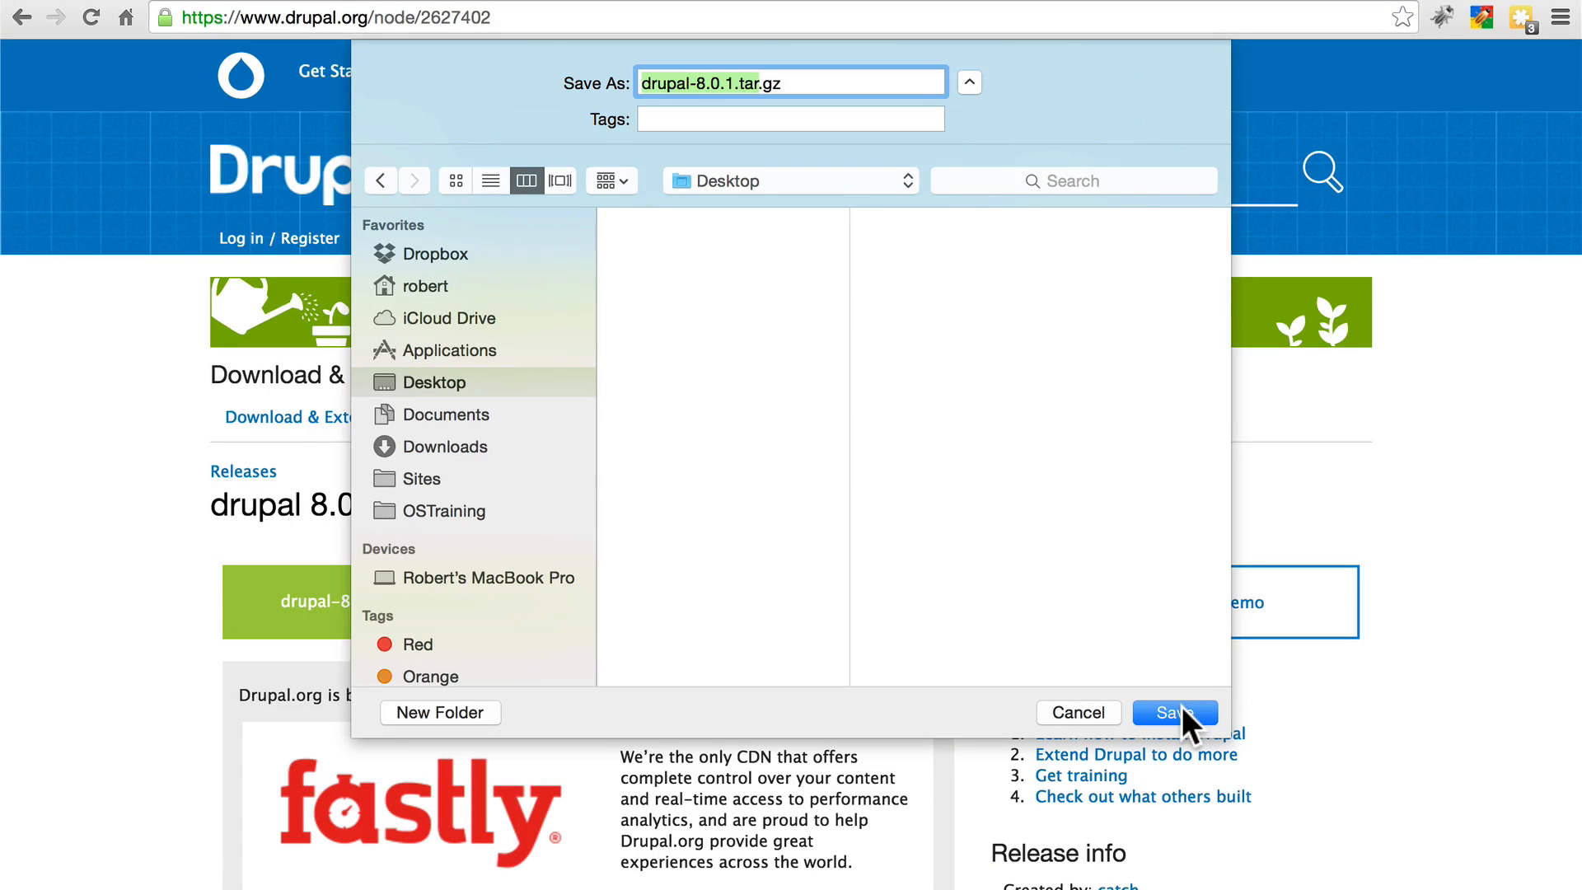
left_click(1173, 711)
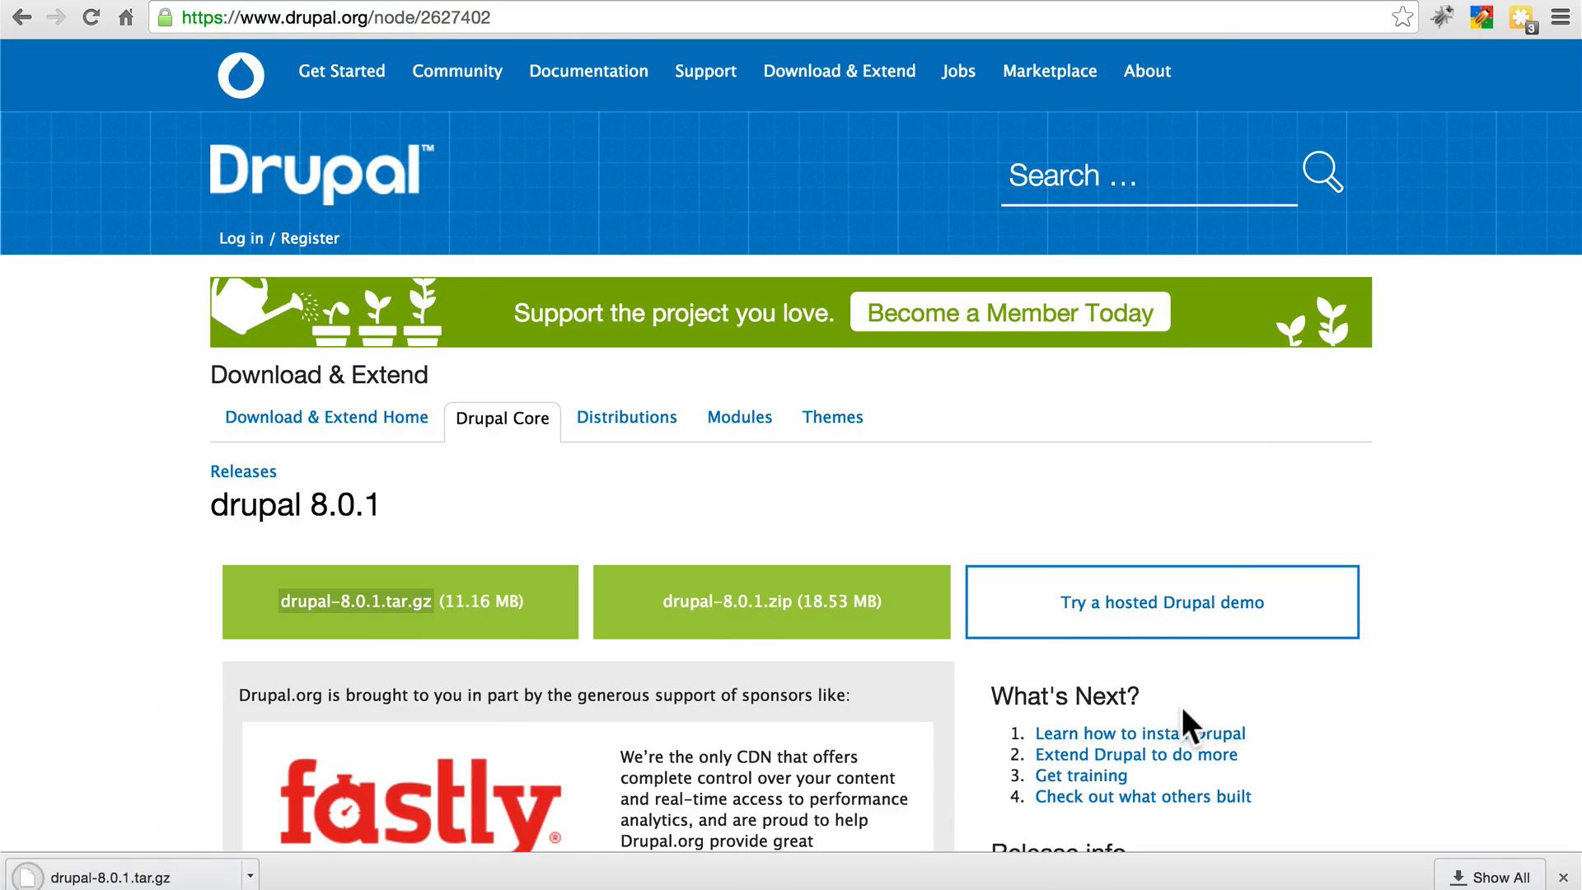